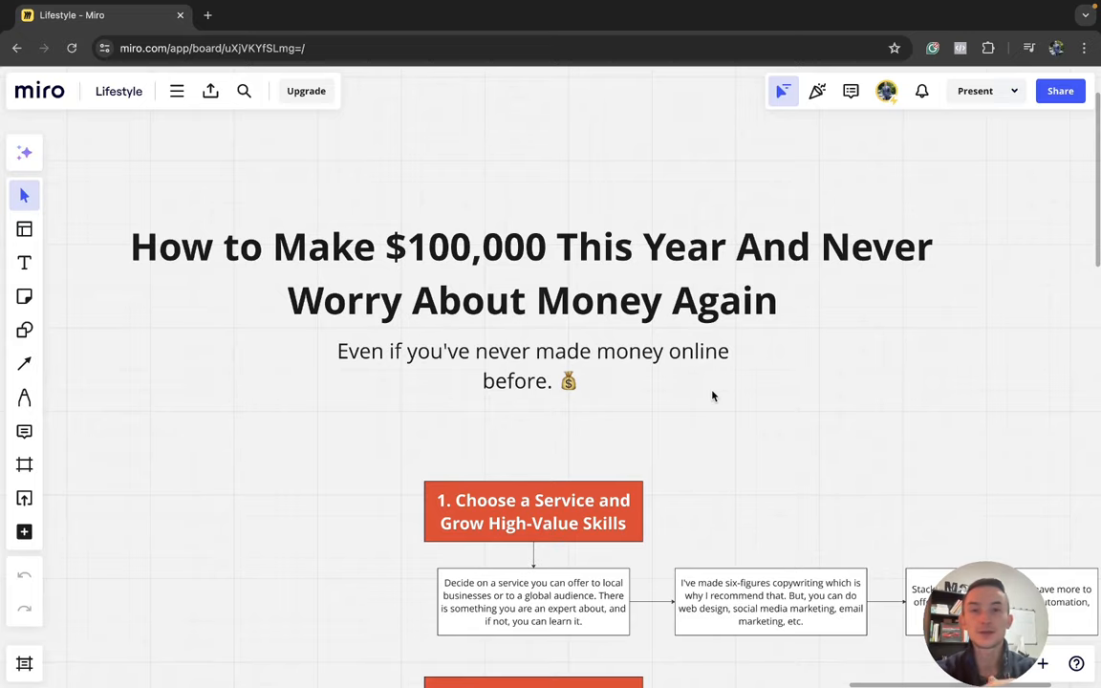
pyautogui.scroll(-3)
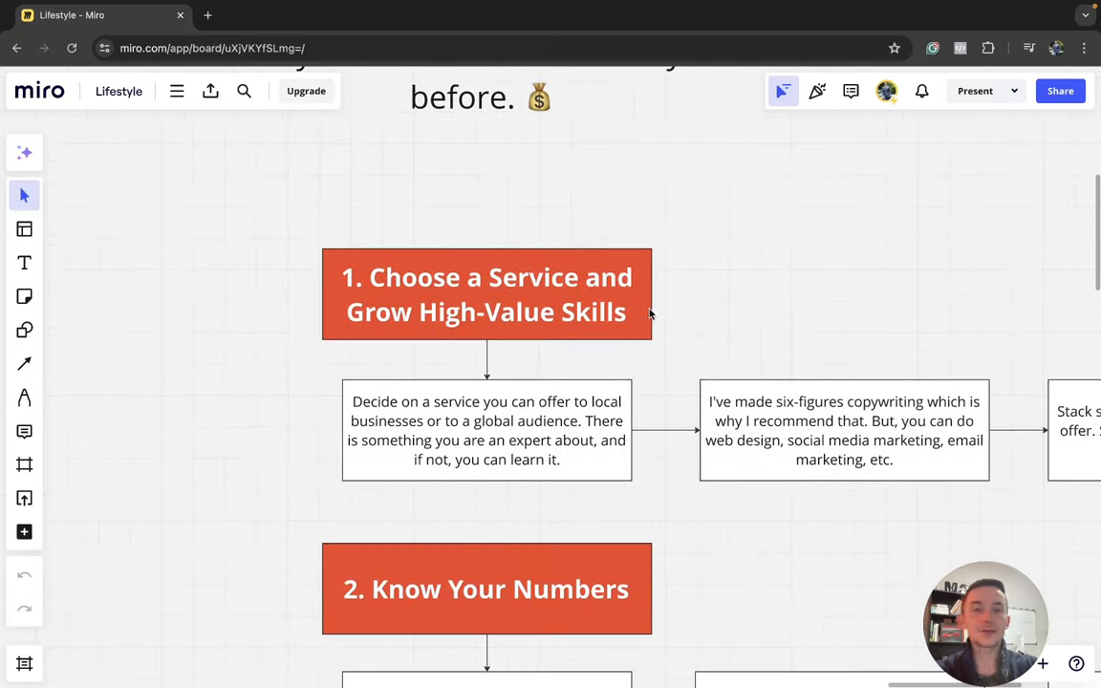
pyautogui.moveTo(665, 310)
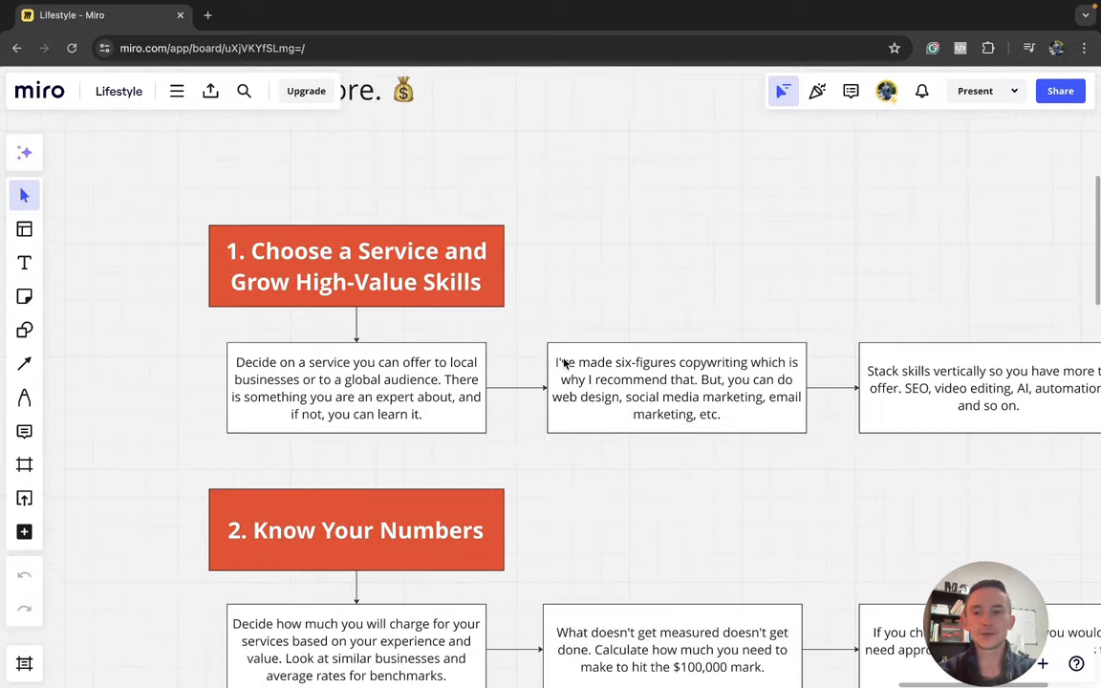
pyautogui.scroll(-3)
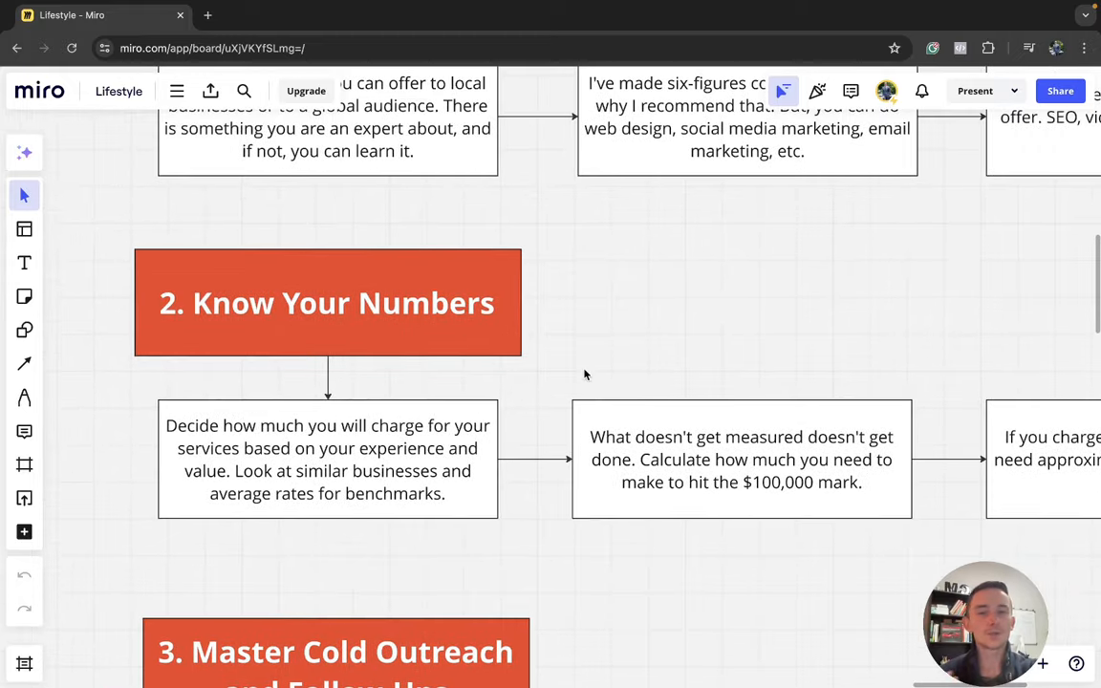
pyautogui.scroll(3)
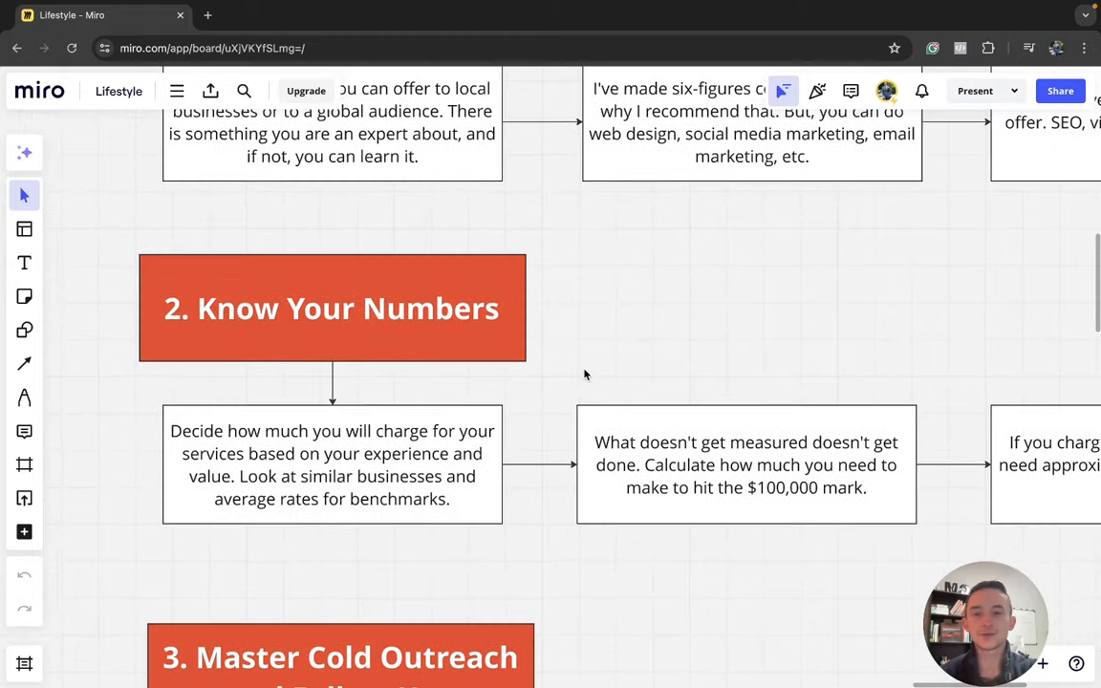
pyautogui.scroll(3)
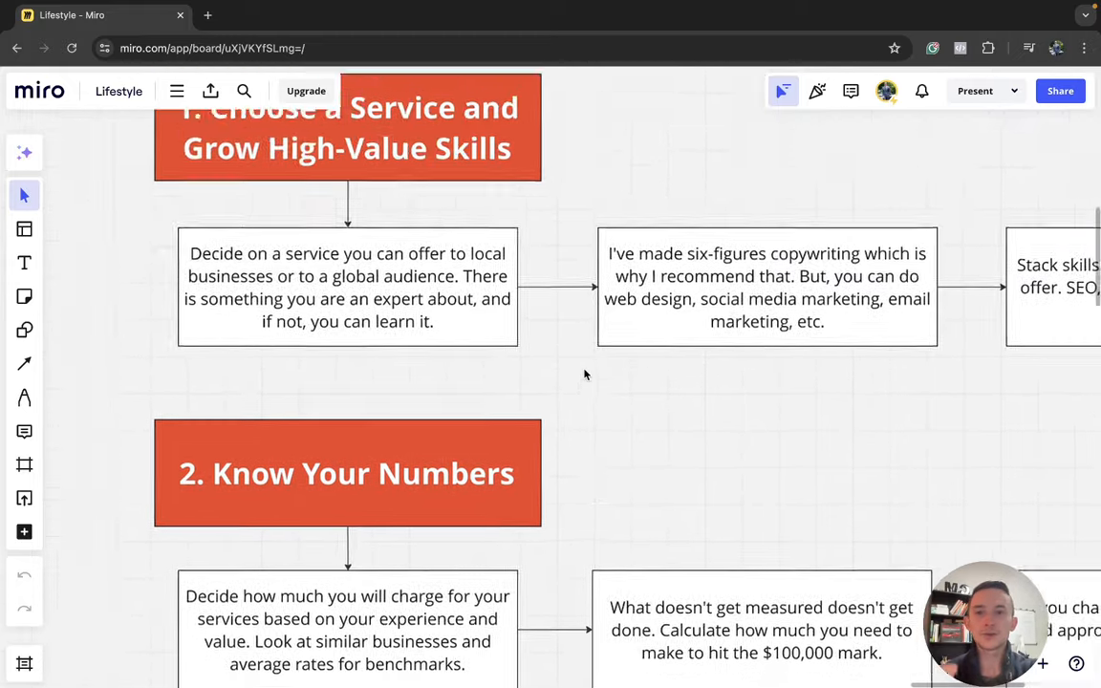
pyautogui.scroll(3)
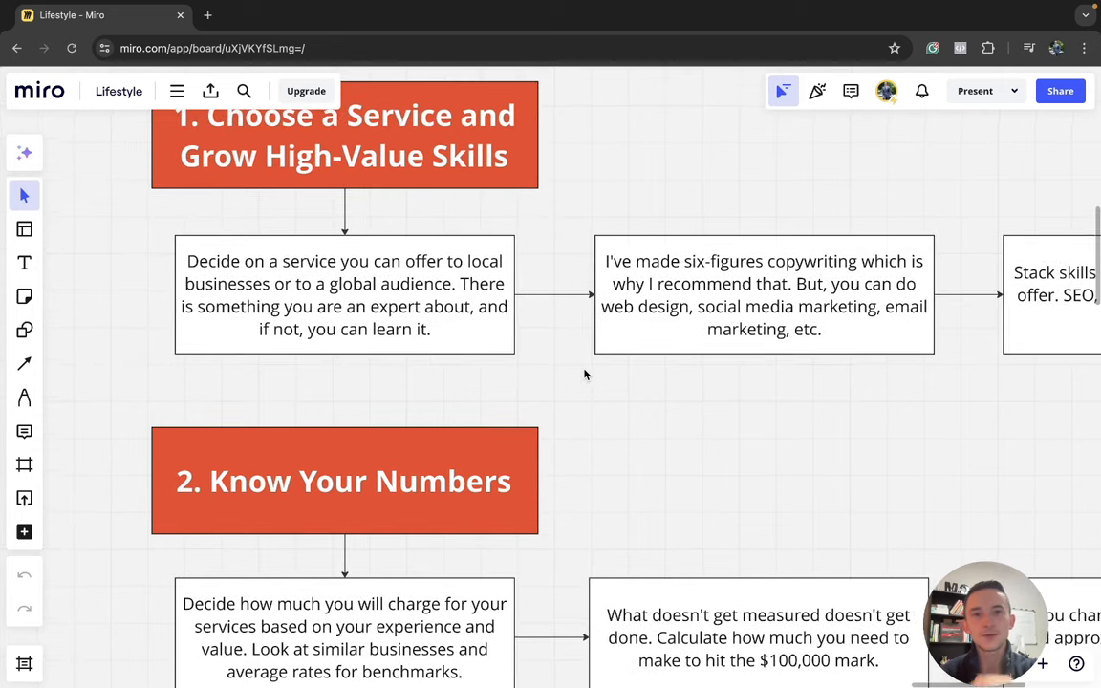
pyautogui.scroll(-3)
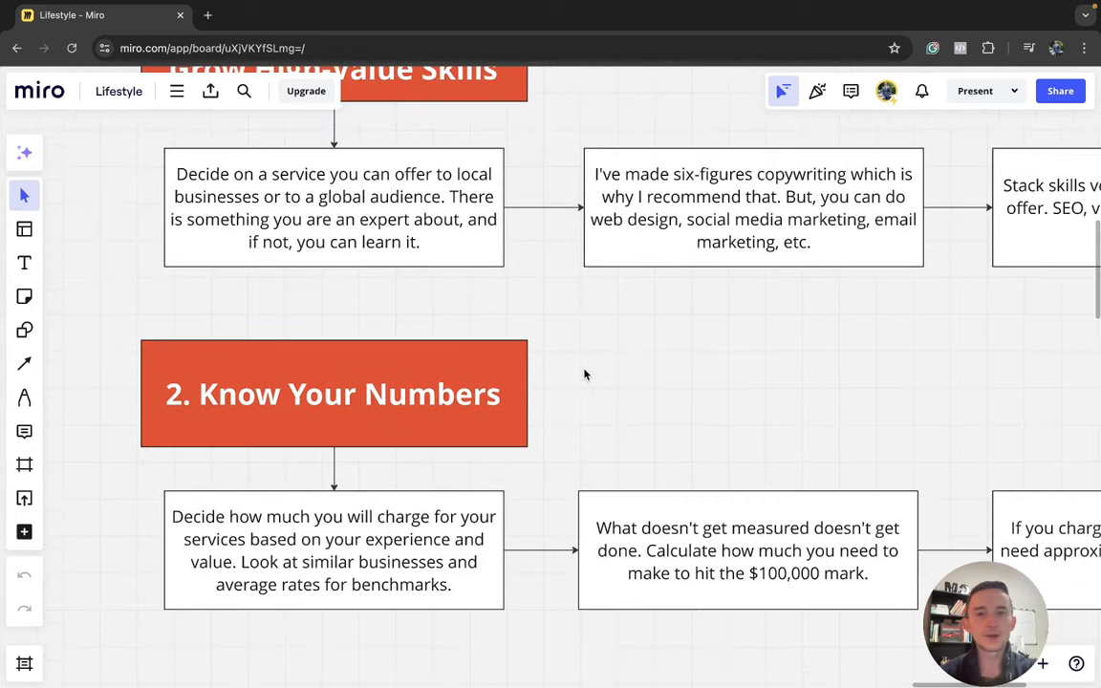
pyautogui.scroll(-3)
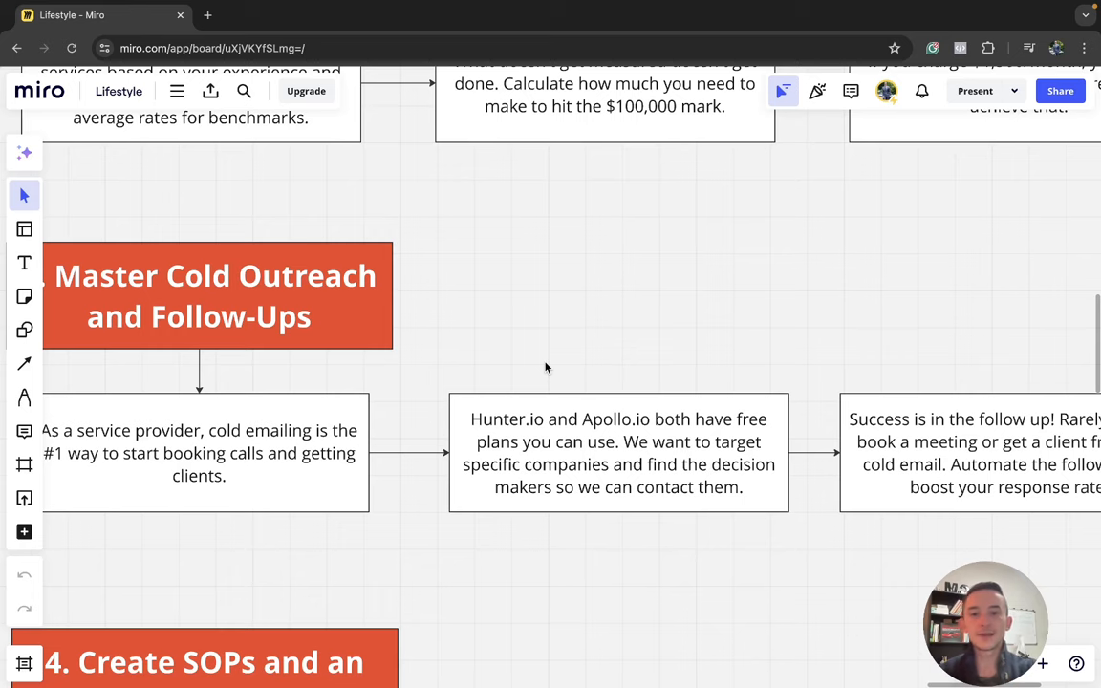
pyautogui.scroll(-3)
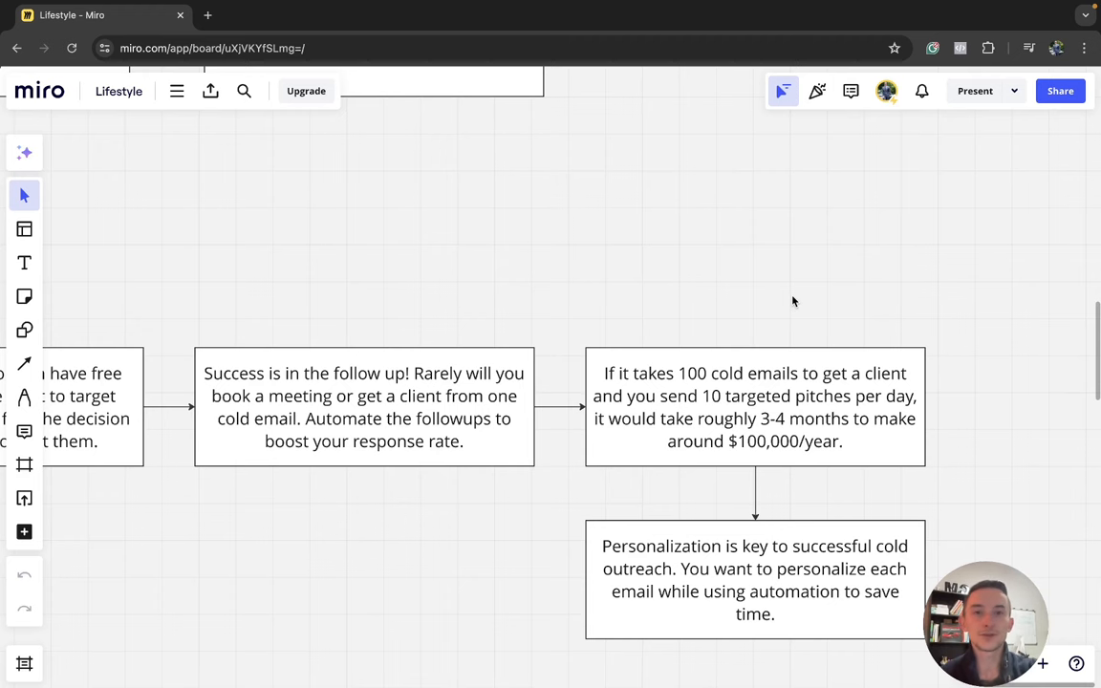
pyautogui.moveTo(783, 329)
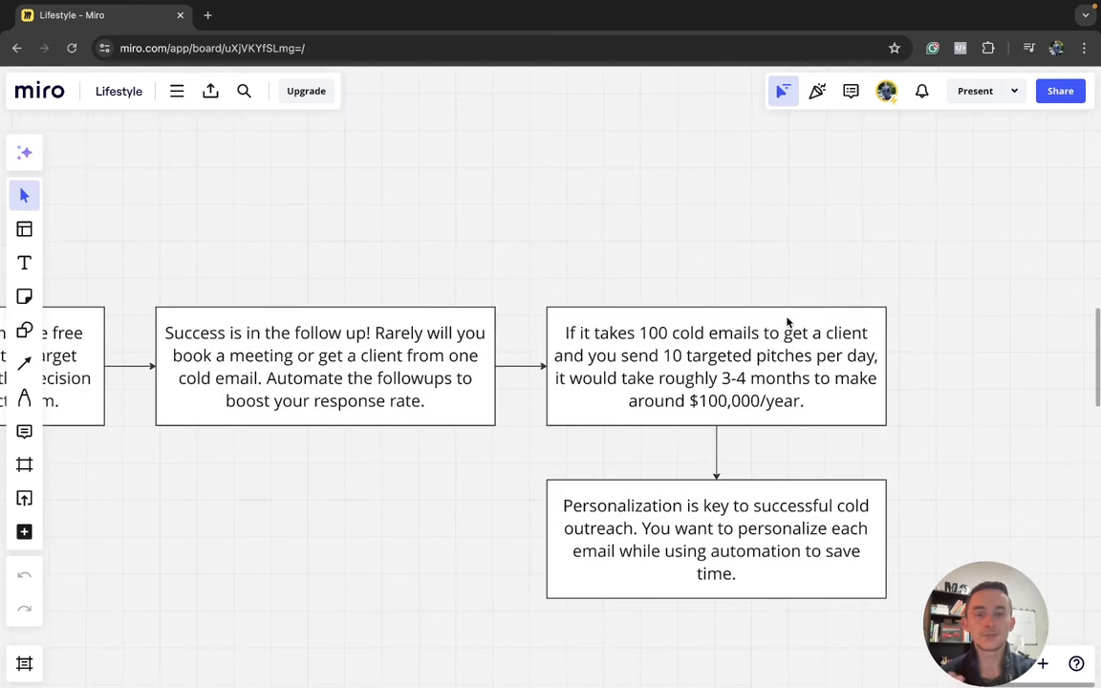
pyautogui.scroll(-3)
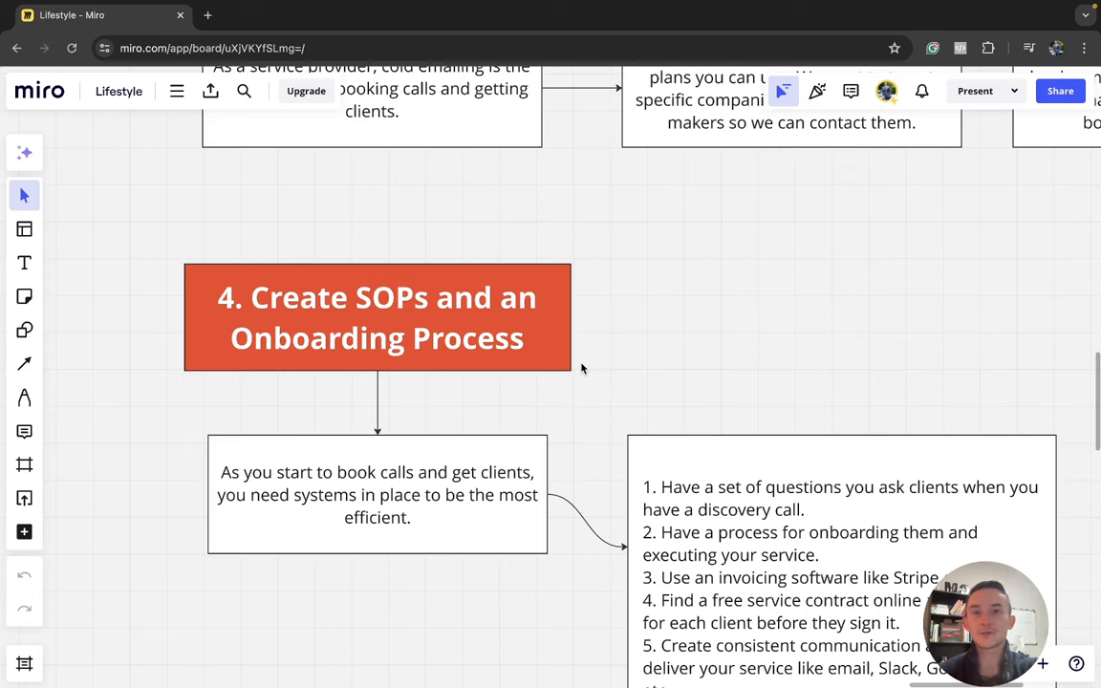
pyautogui.scroll(-3)
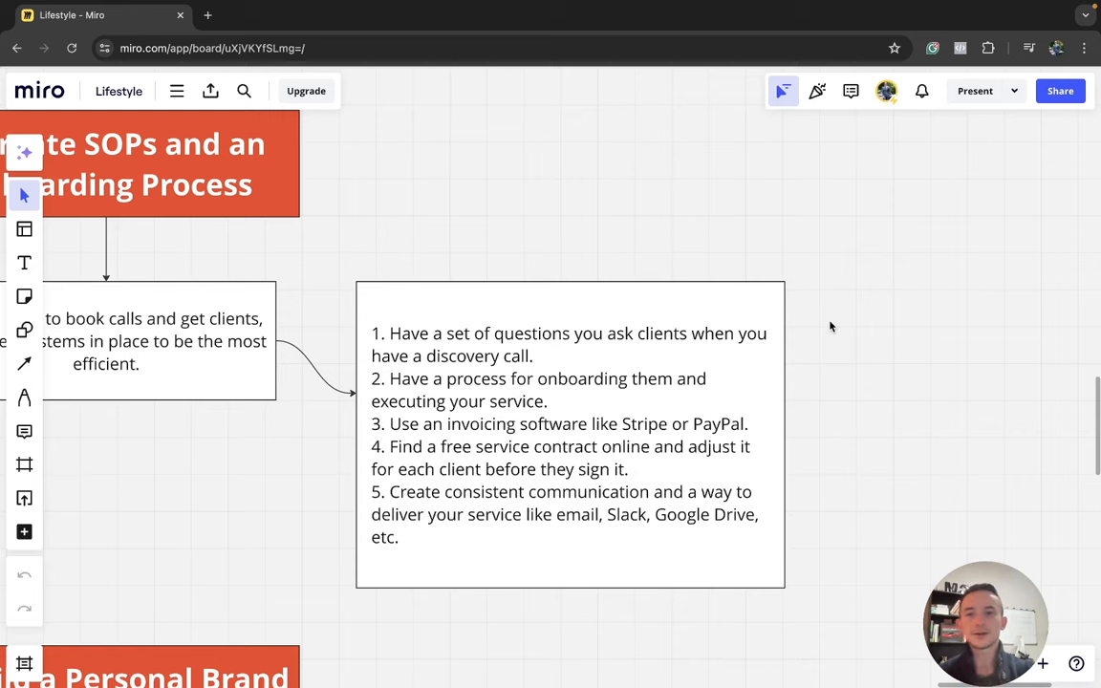
pyautogui.scroll(-3)
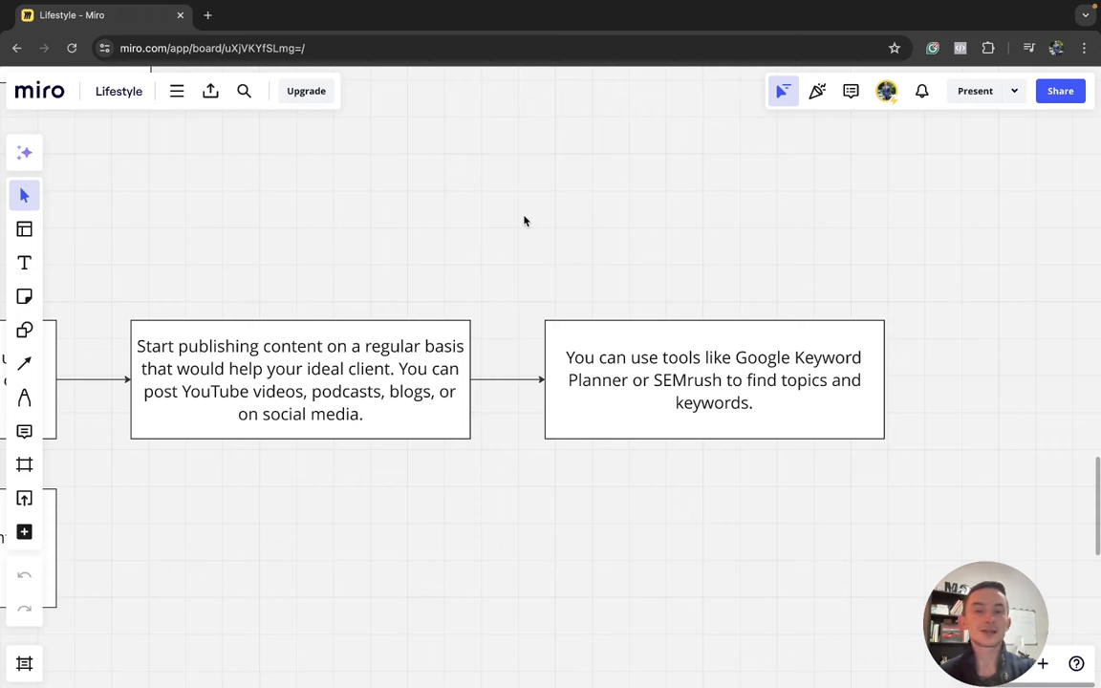
pyautogui.moveTo(495, 240)
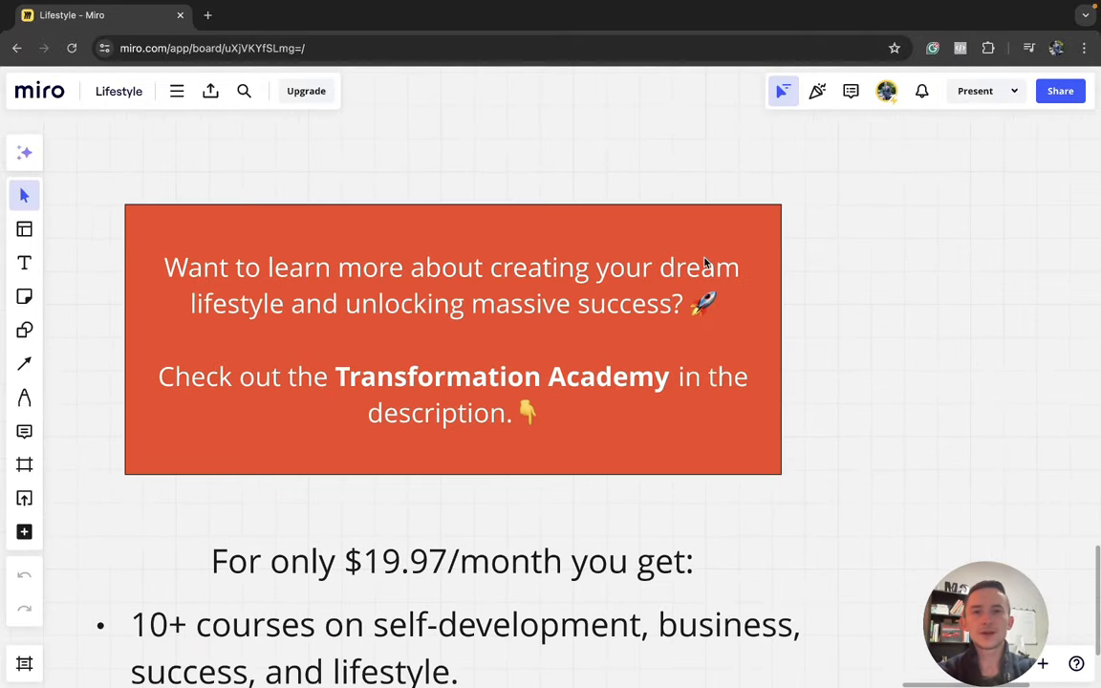
pyautogui.moveTo(810, 275)
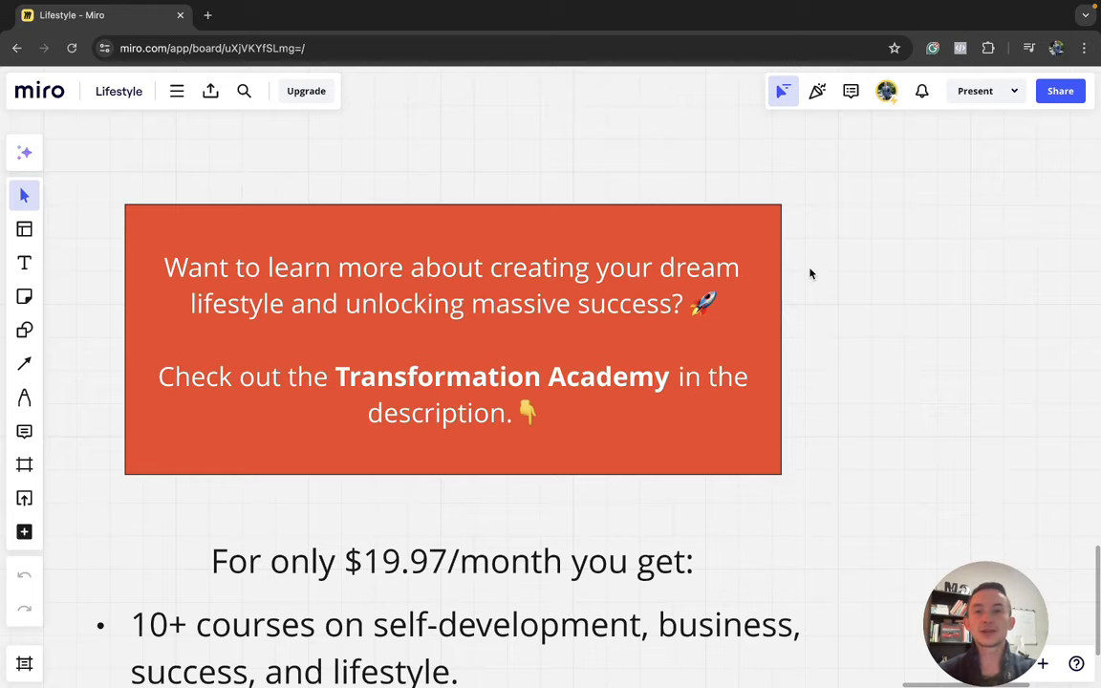
pyautogui.scroll(-3)
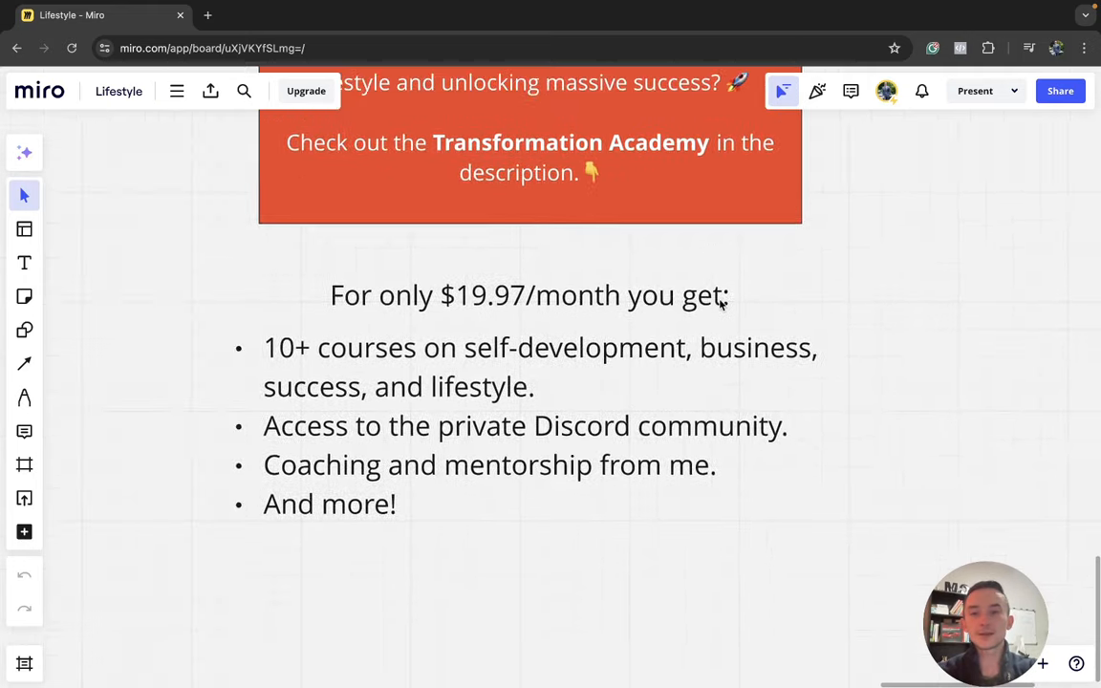
pyautogui.moveTo(812, 267)
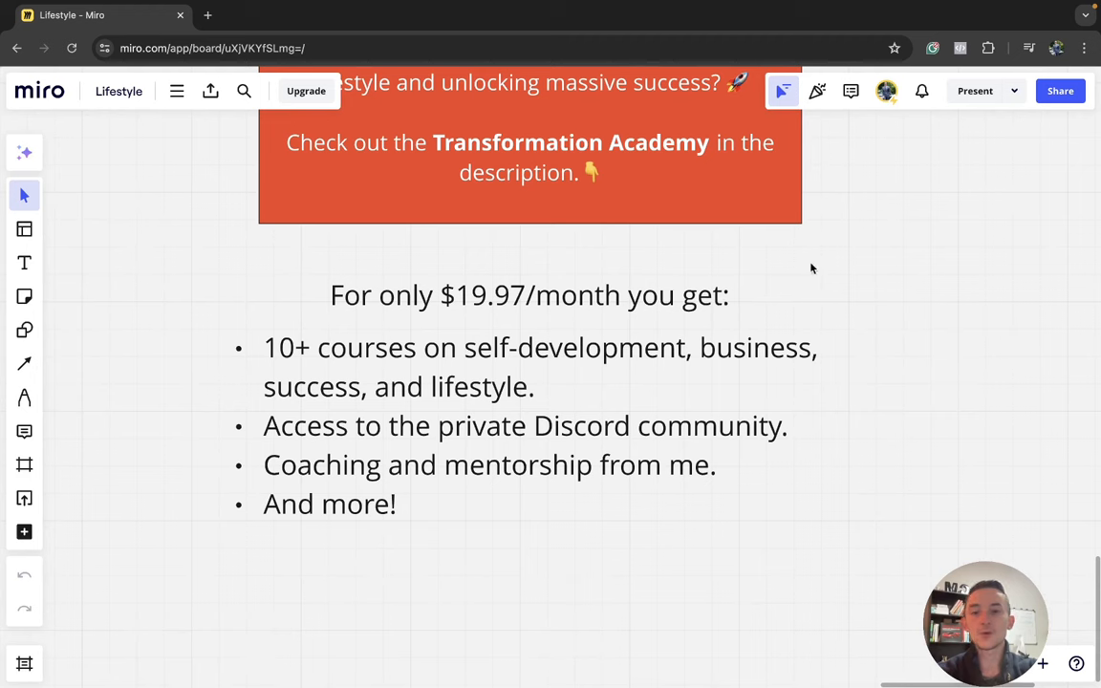